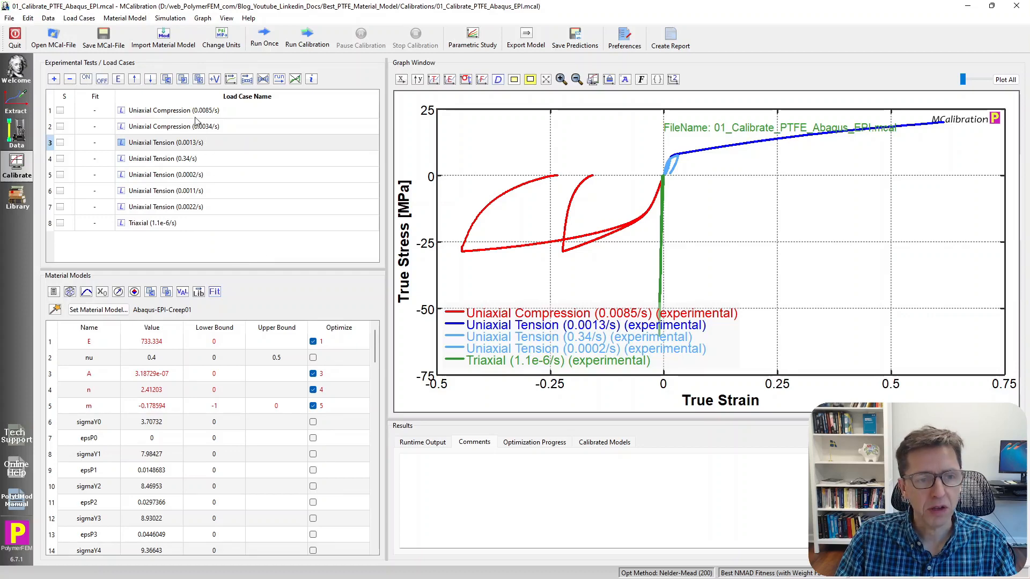
Step: Disable both compression cases, the triaxial case and the 0.0013/s tension case
left_click(164, 118)
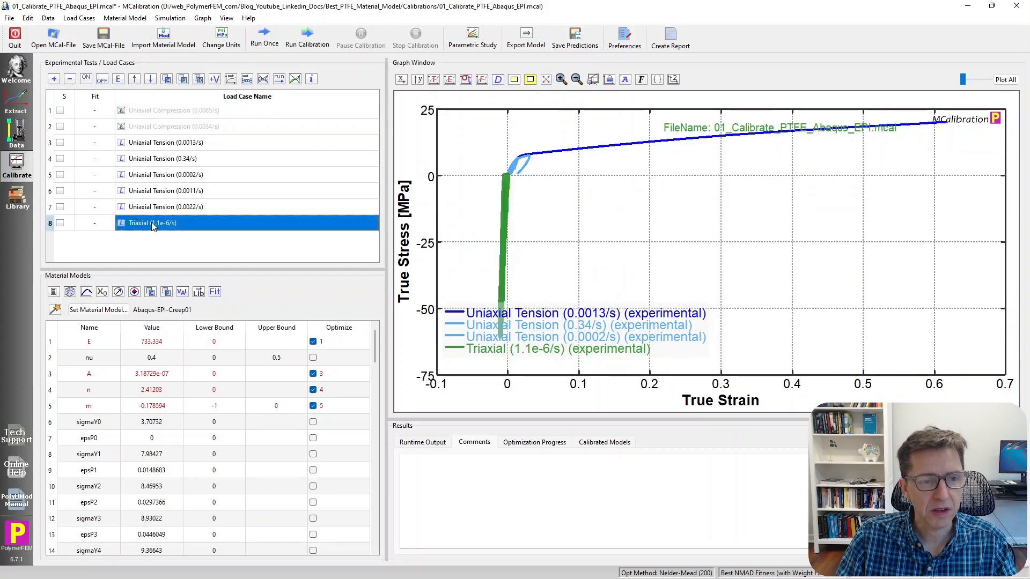
left_click(102, 79)
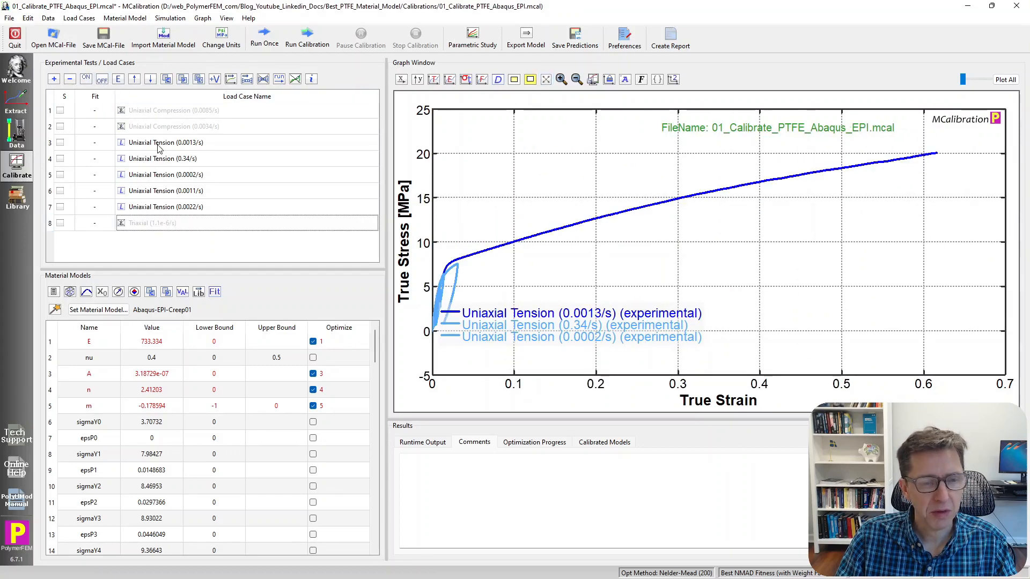
left_click(165, 142)
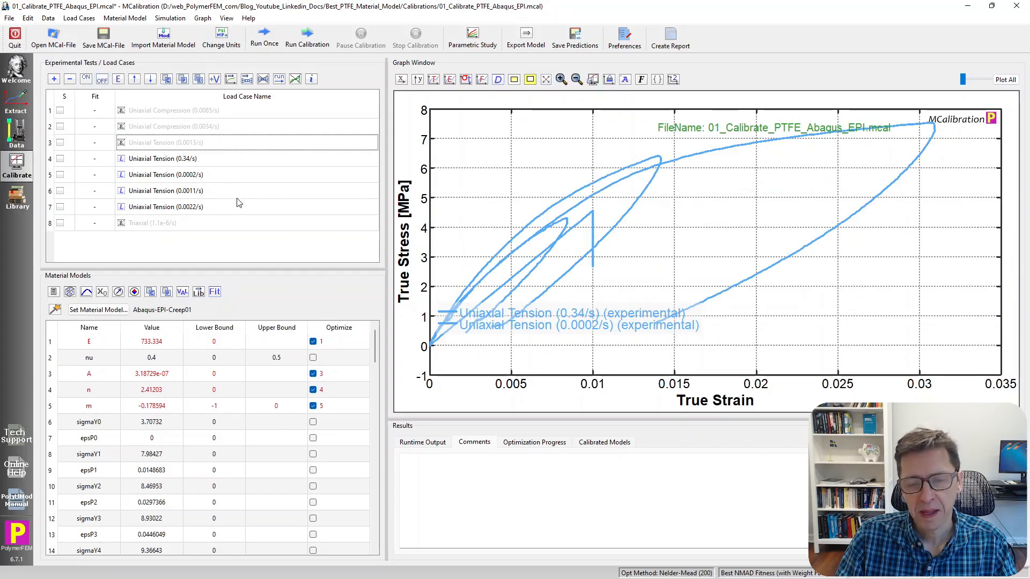
mouse_move(210, 247)
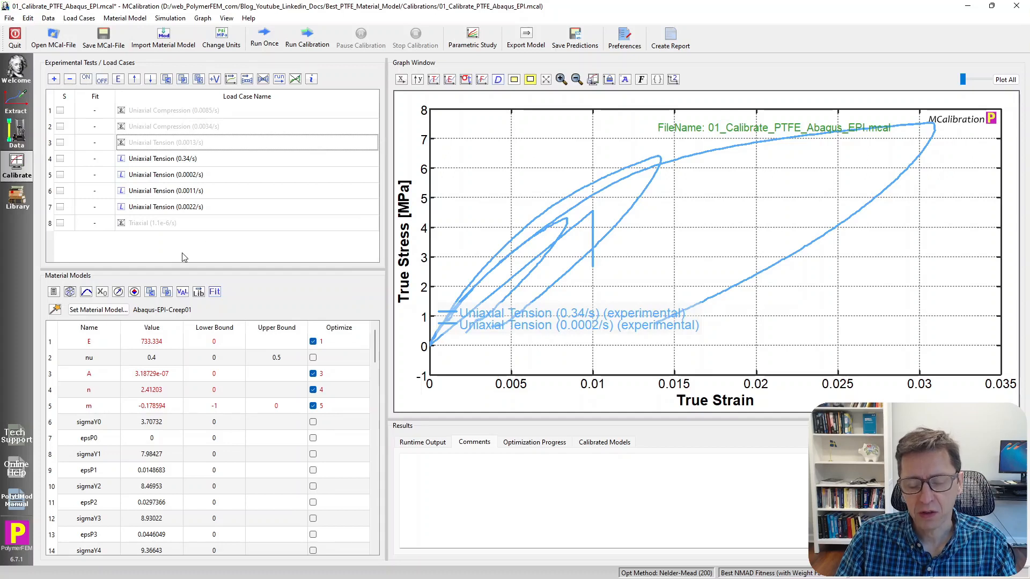
mouse_move(183, 183)
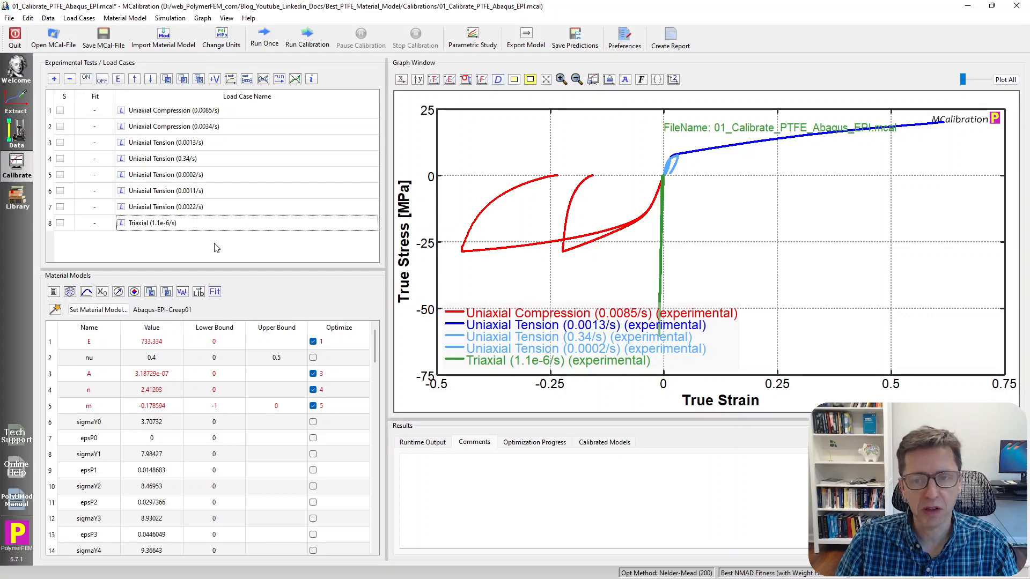
Step: Run Abaqus-EPI-Creep01 once on all load cases, giving NMAD fitness 29.5
left_click(264, 37)
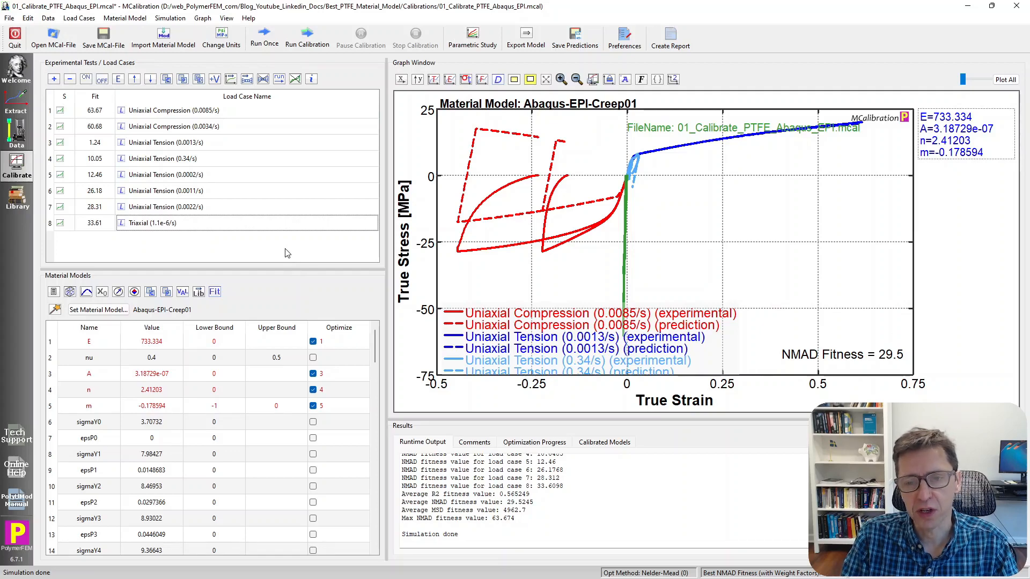
mouse_move(583, 219)
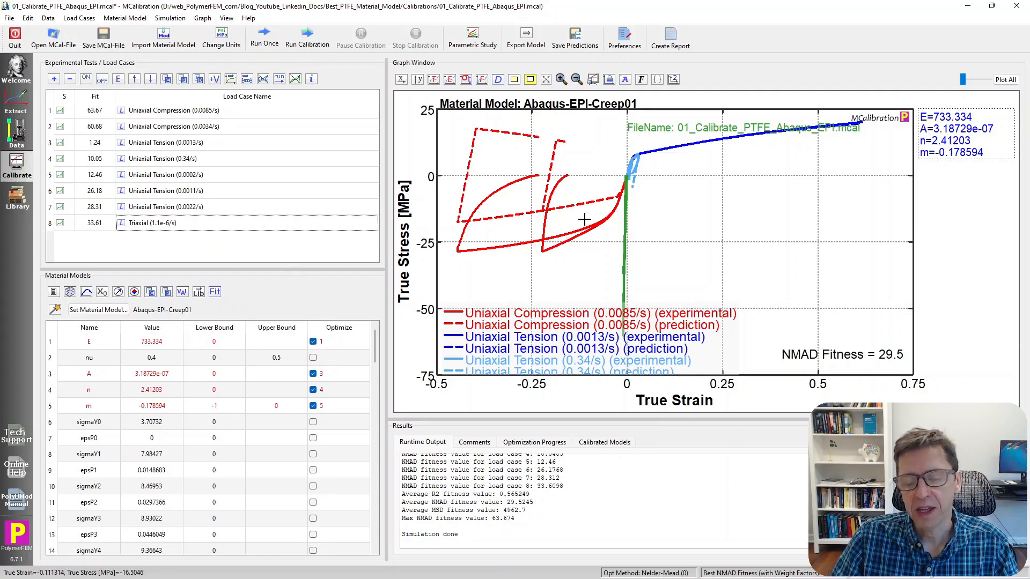
mouse_move(629, 174)
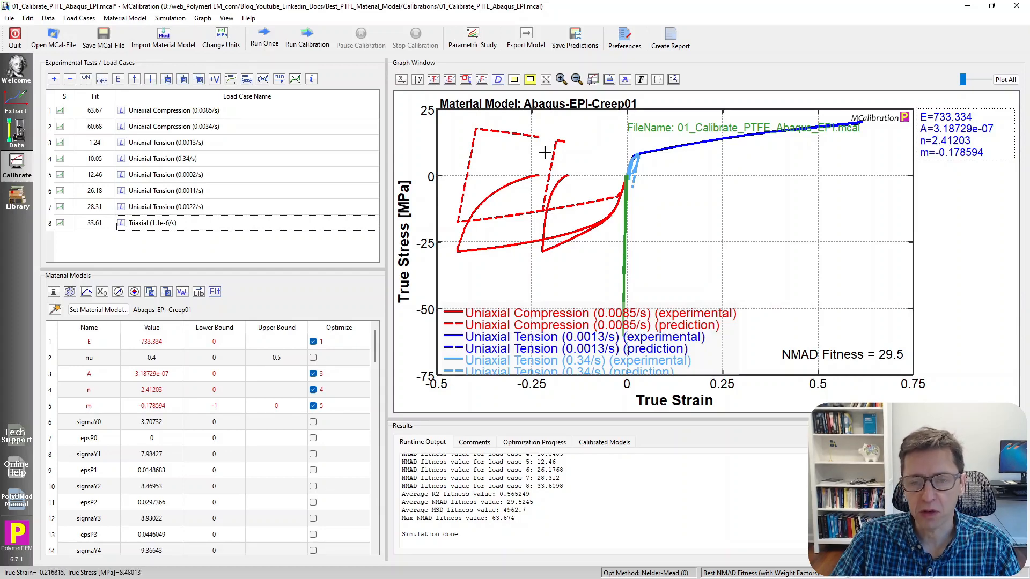
mouse_move(487, 135)
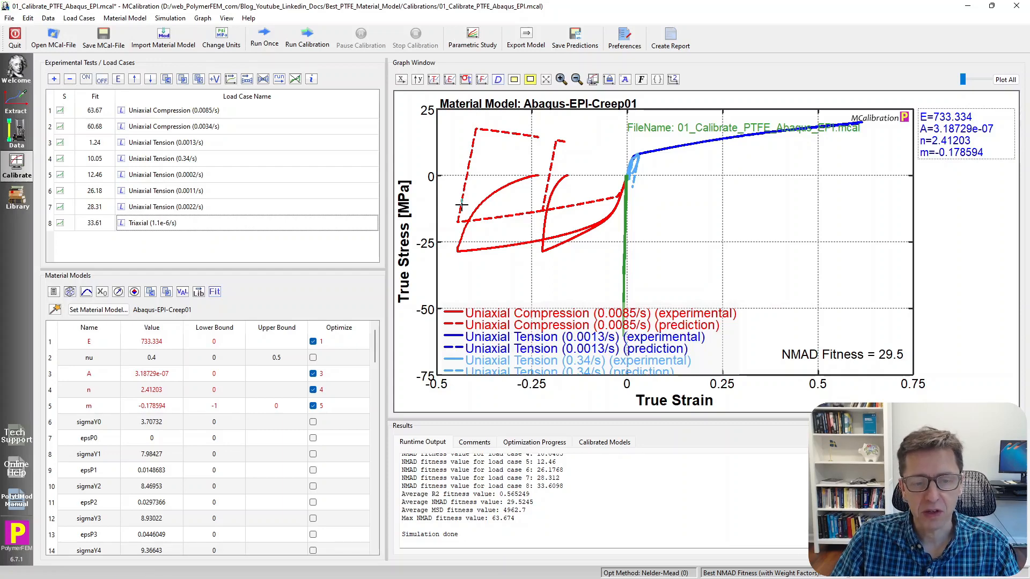
Step: Load 02_Calibrate_PTFE_Ansys_MisoCreep.mcal and simulate Ansys-MISO-Creep01, NMAD 1.43e+08
left_click(53, 37)
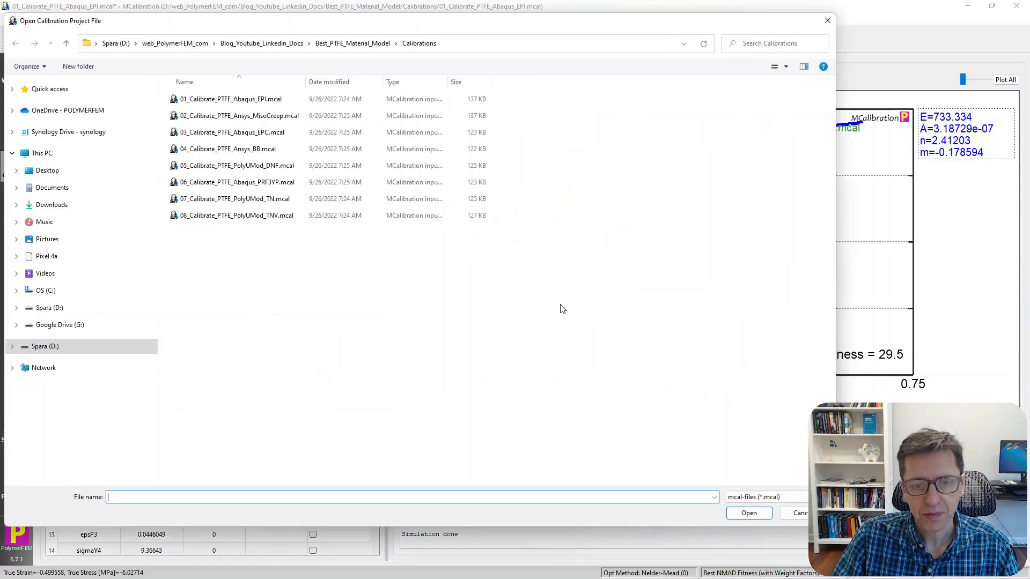
double_click(238, 116)
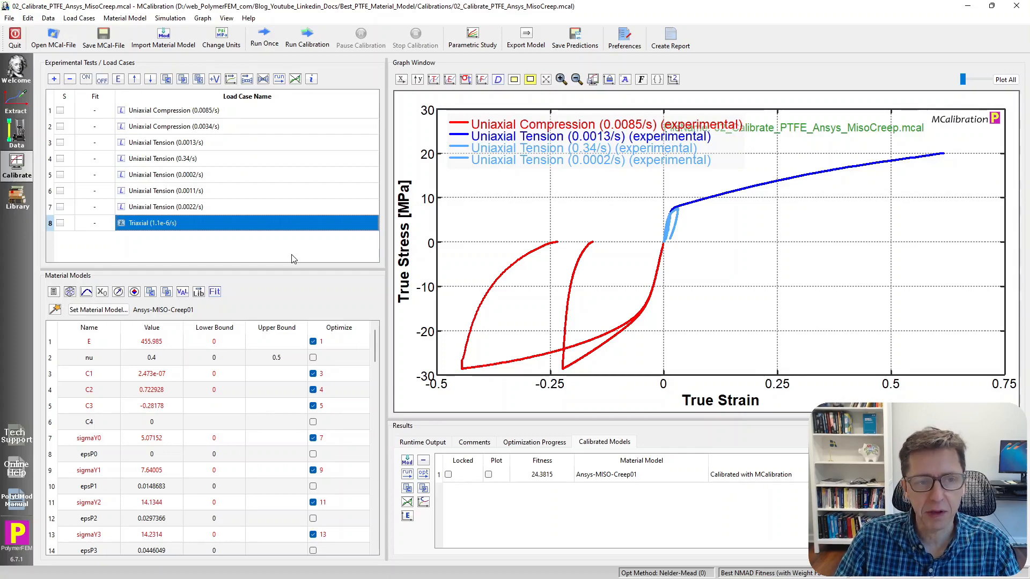
left_click(308, 38)
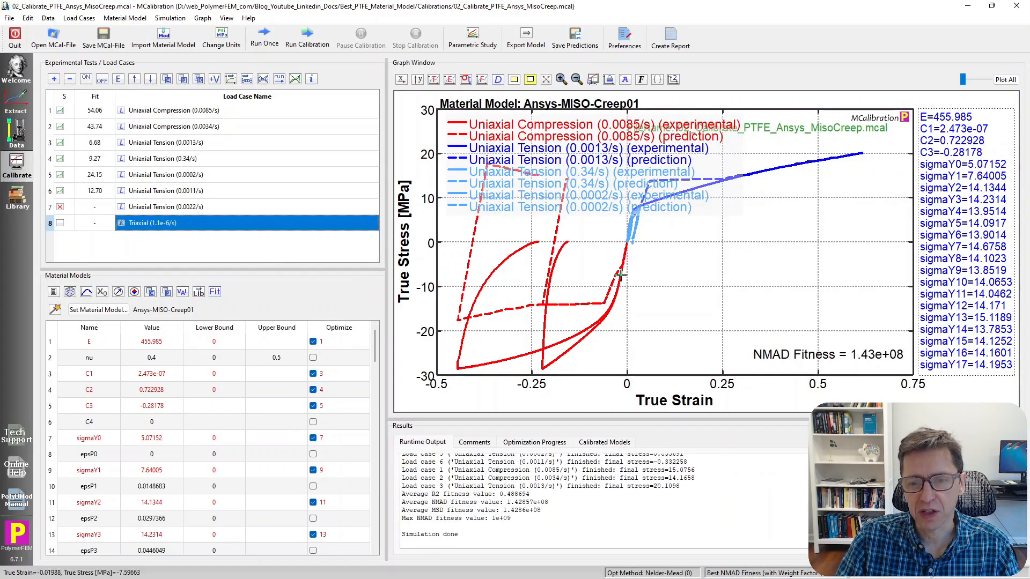
mouse_move(636, 192)
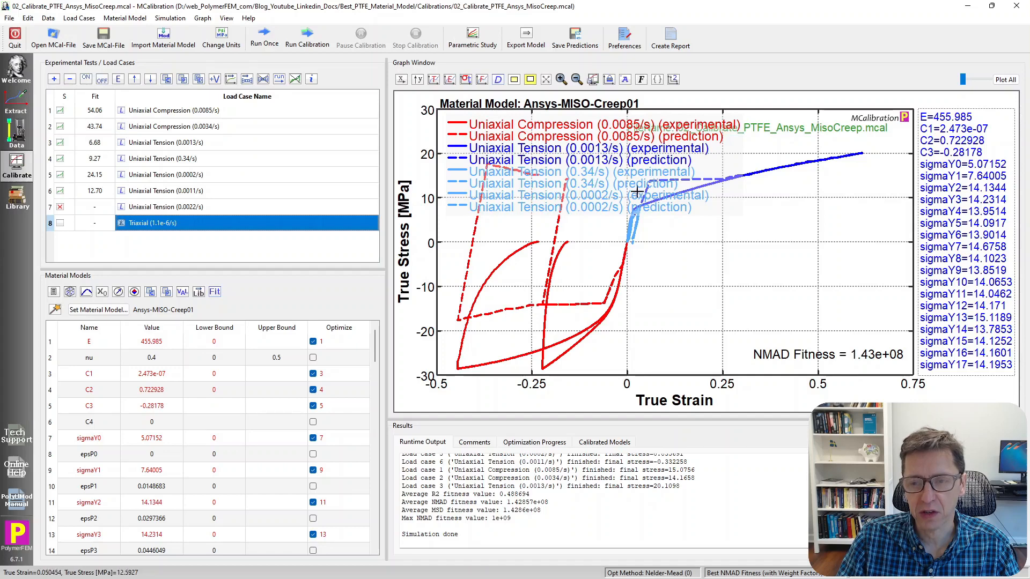
mouse_move(340, 260)
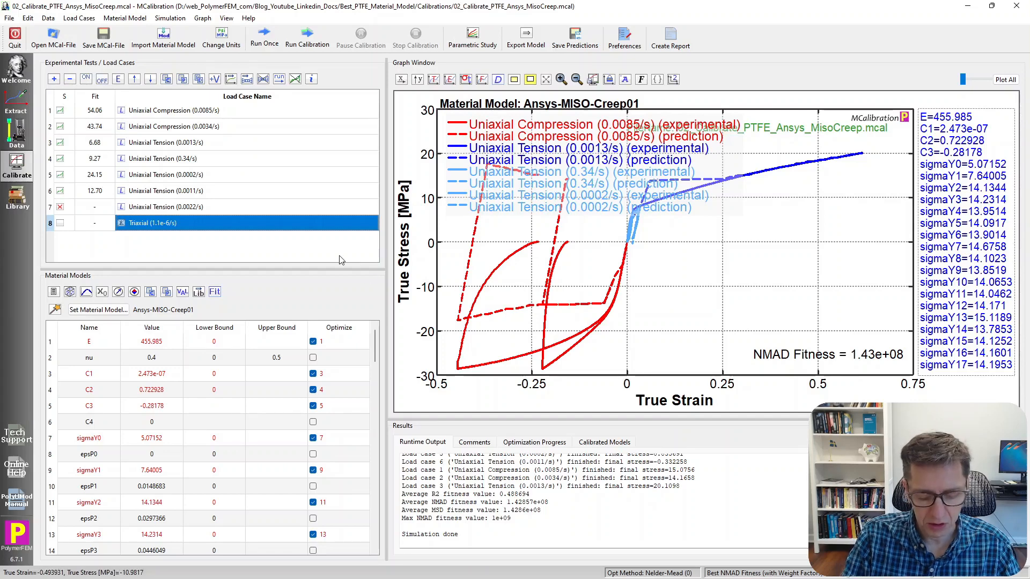
Step: Start loading 03_Calibrate_PTFE_Abaqus_EPC.mcal from the Open MCal-File dialog
left_click(54, 37)
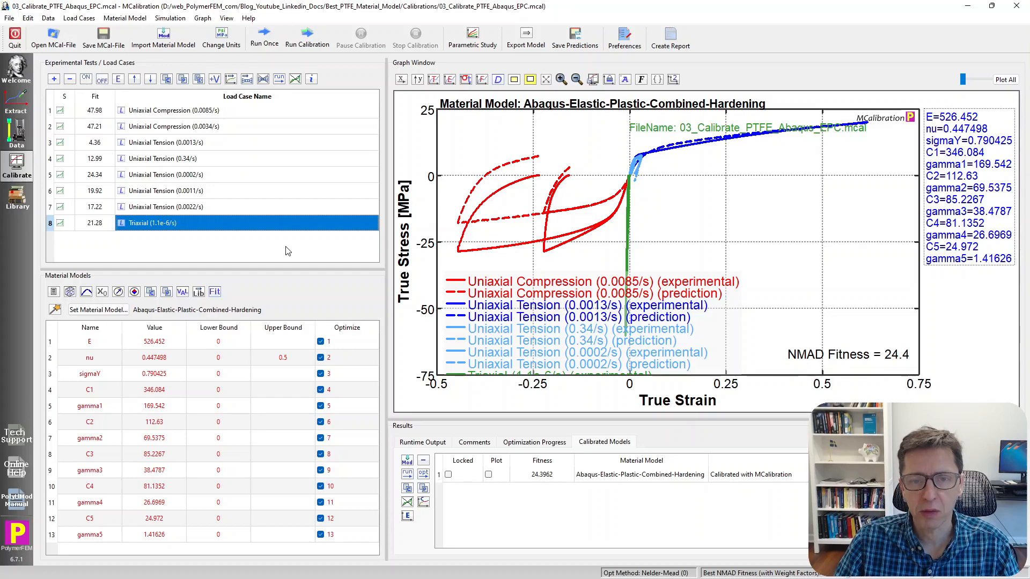
mouse_move(892, 362)
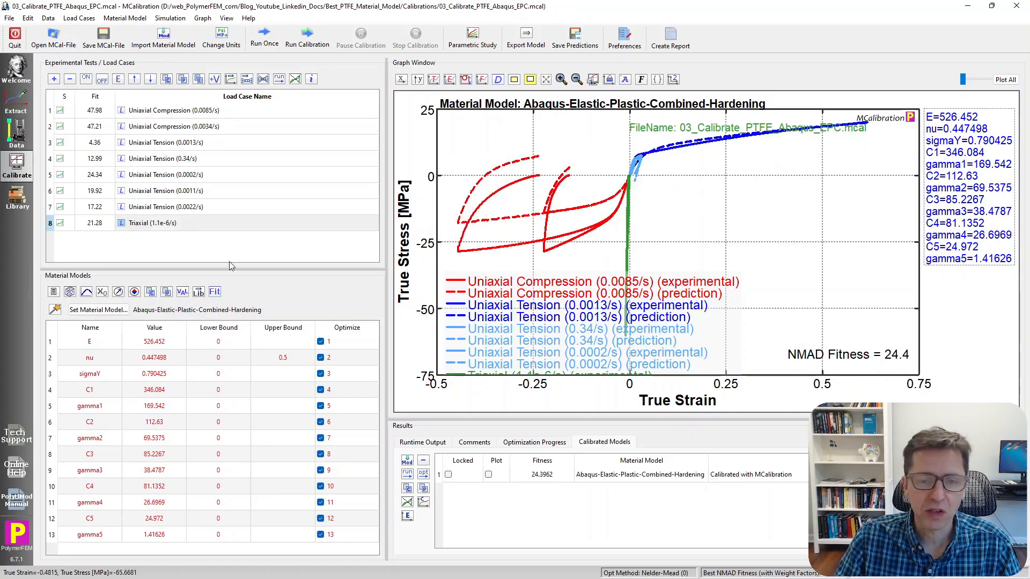
mouse_move(227, 263)
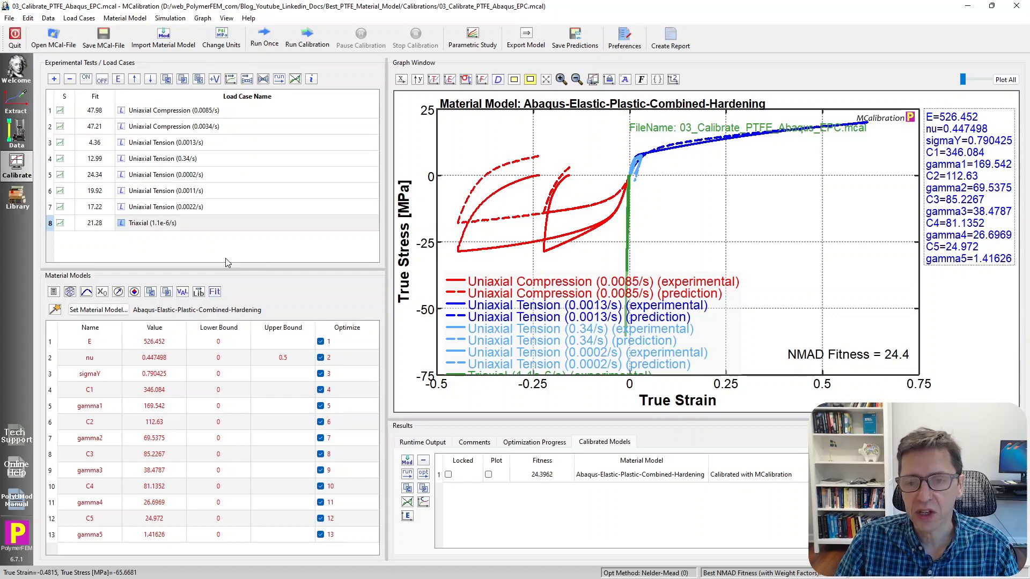
mouse_move(621, 182)
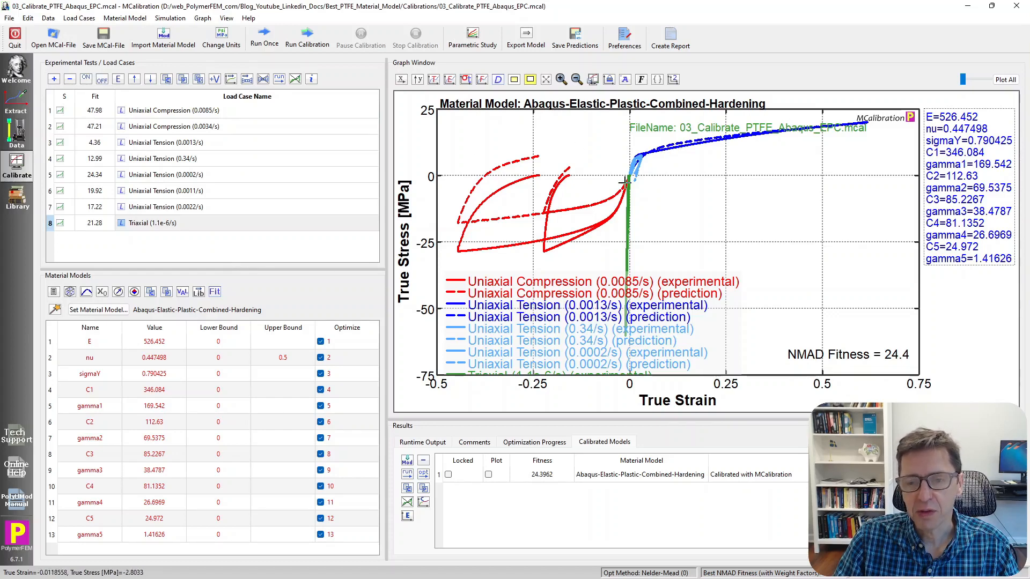
mouse_move(671, 145)
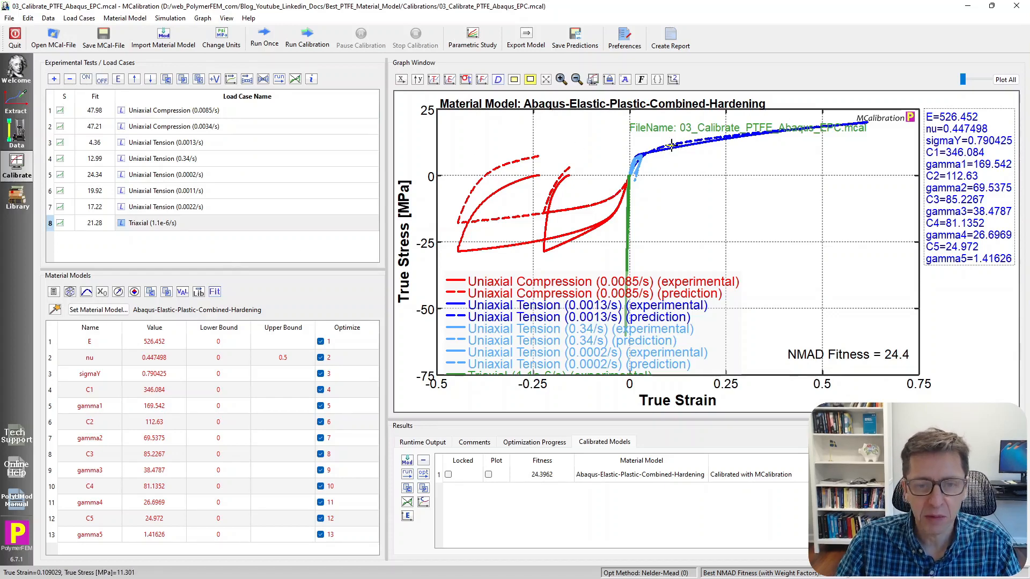
mouse_move(517, 217)
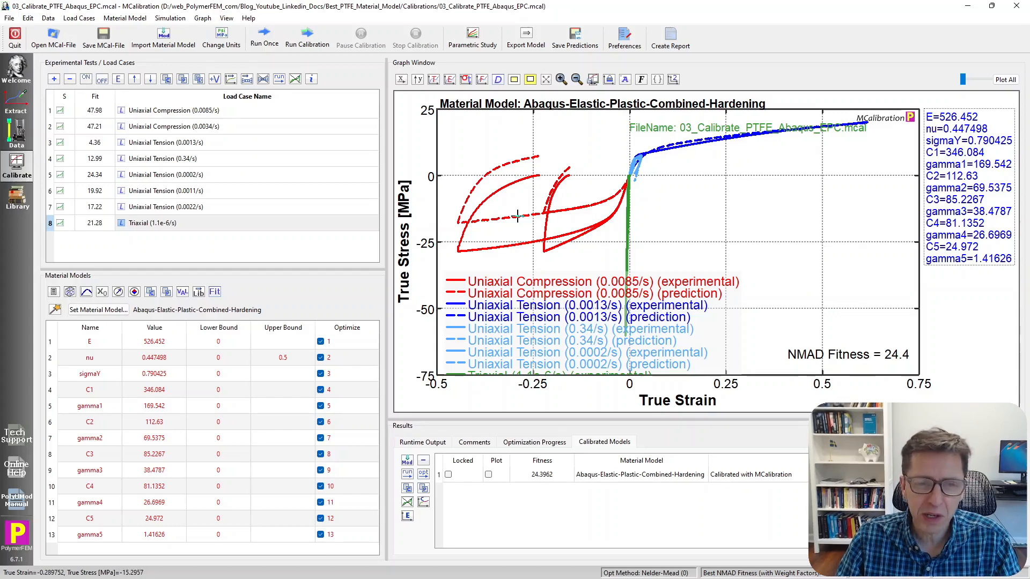
mouse_move(541, 156)
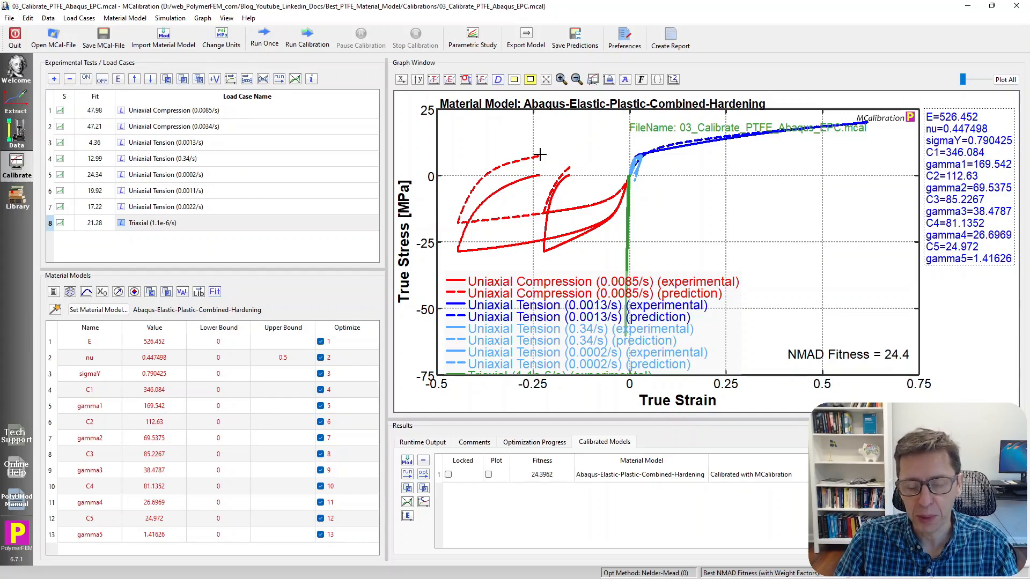
mouse_move(316, 224)
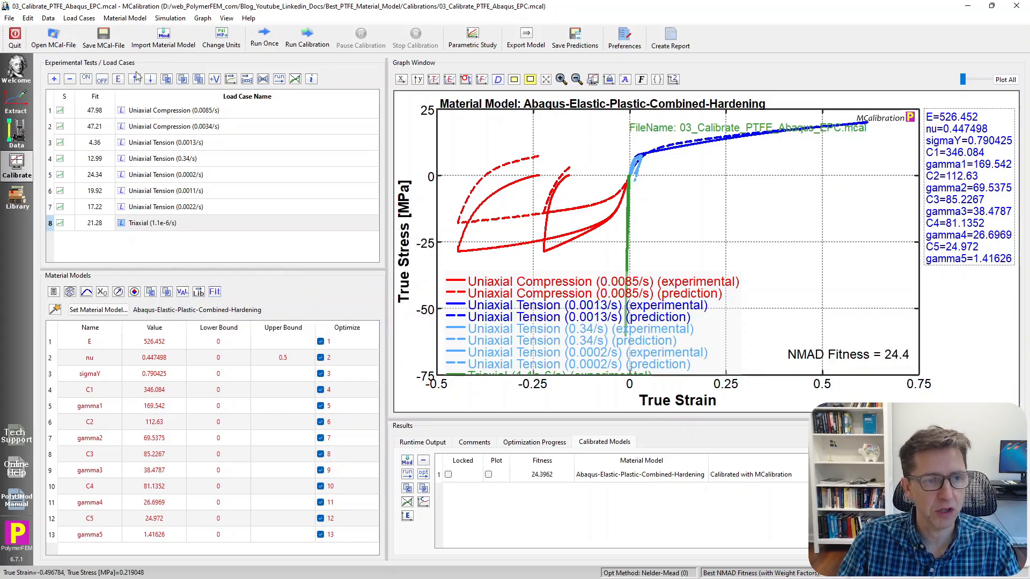
Step: Load 04_Calibrate_PTFE_Ansys_BB.mcal with the Bergstrom-Boyce model
left_click(54, 36)
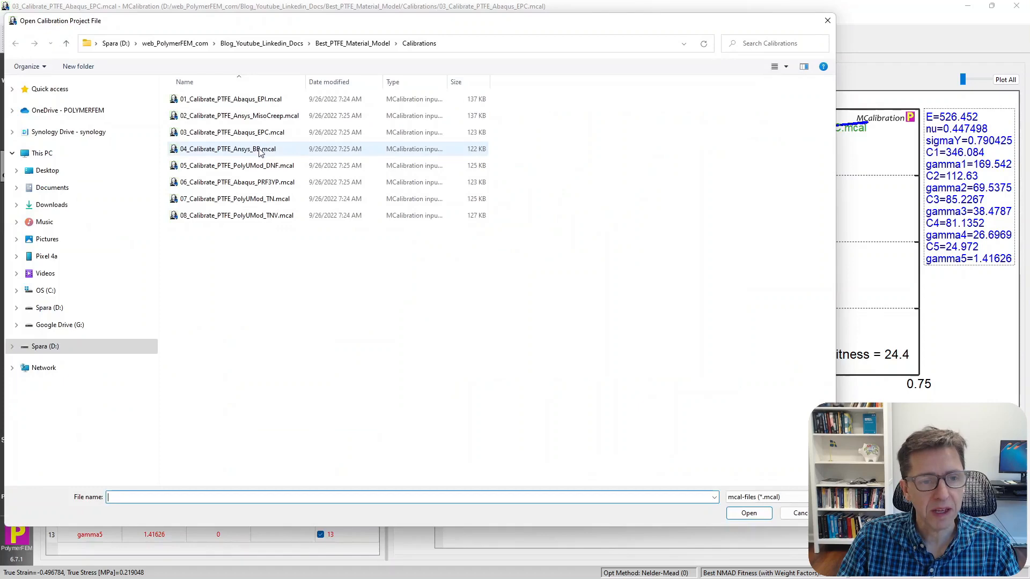
double_click(227, 148)
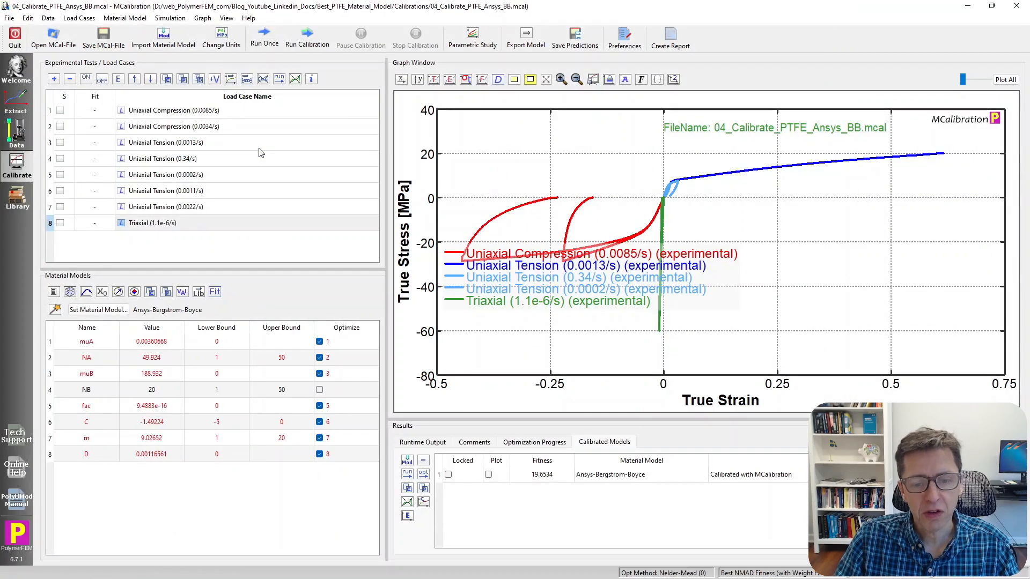
mouse_move(287, 258)
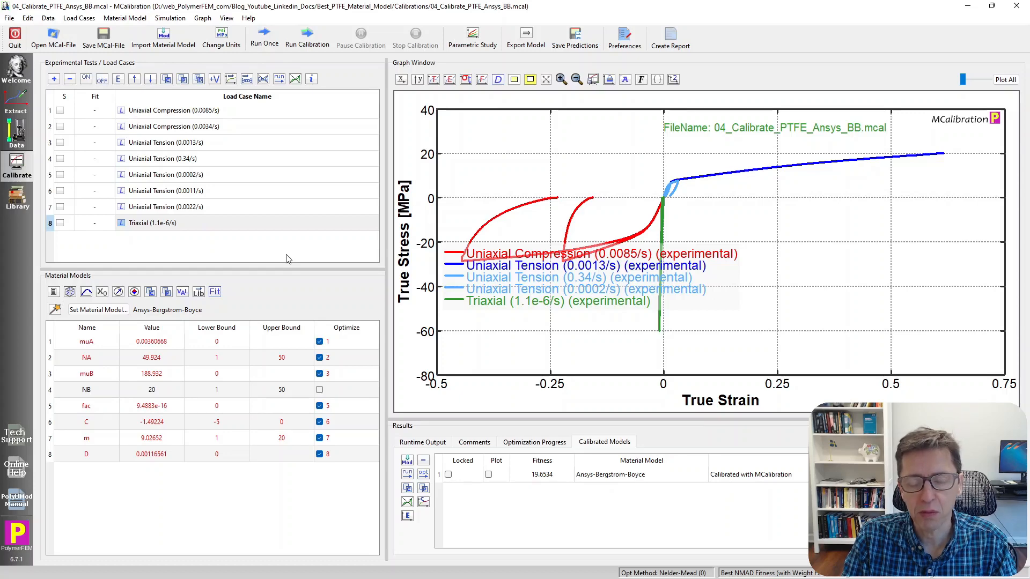
mouse_move(292, 192)
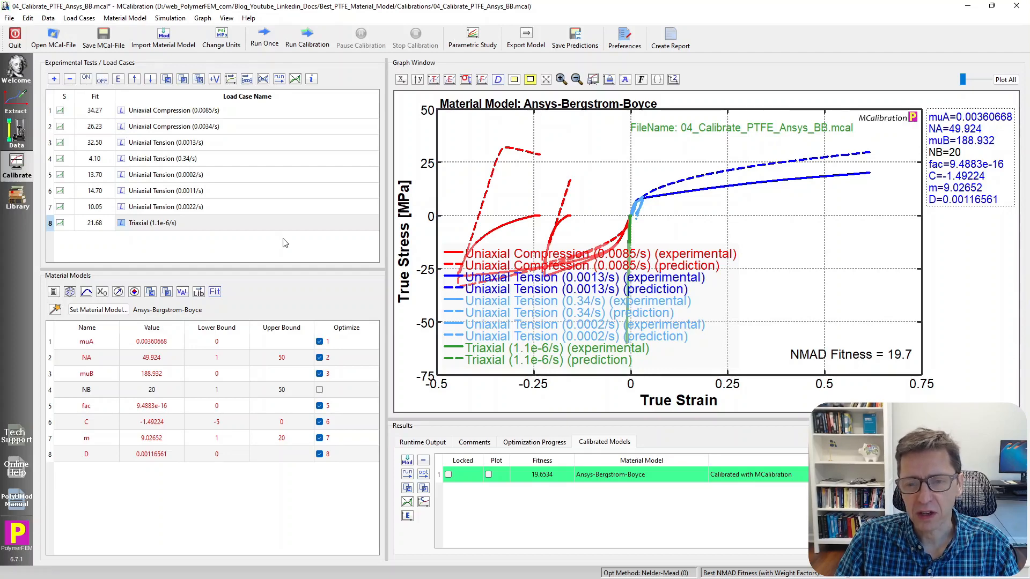
mouse_move(635, 330)
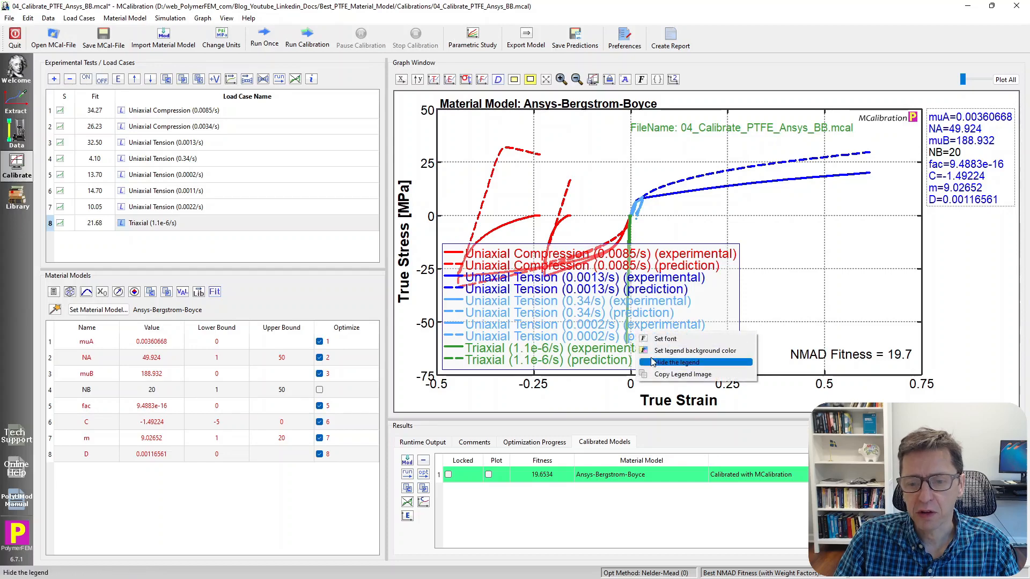
Step: Hide the graph legend and answer the save-calibration prompt to move to the 05 PolyUMod file
left_click(673, 361)
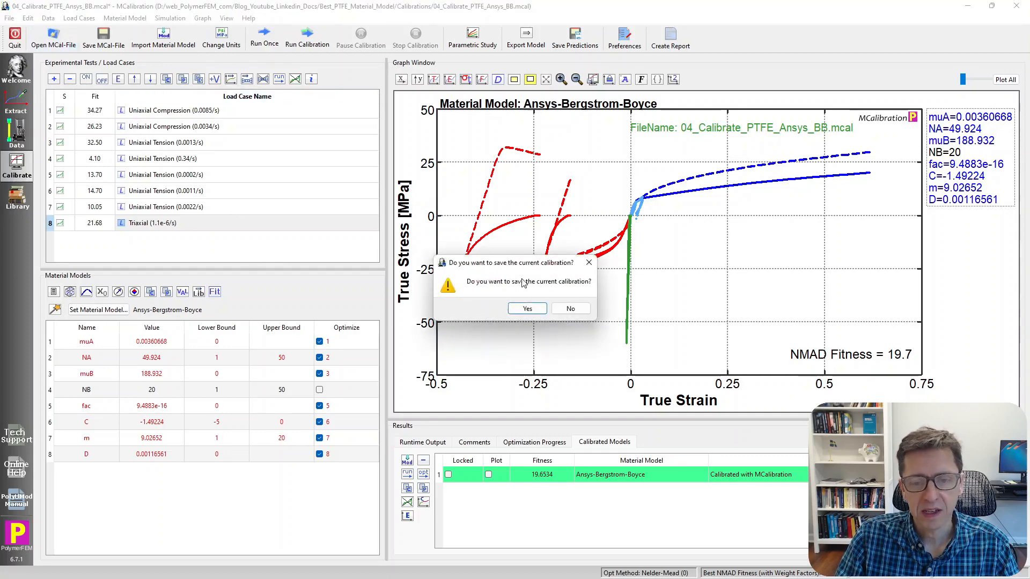
left_click(569, 309)
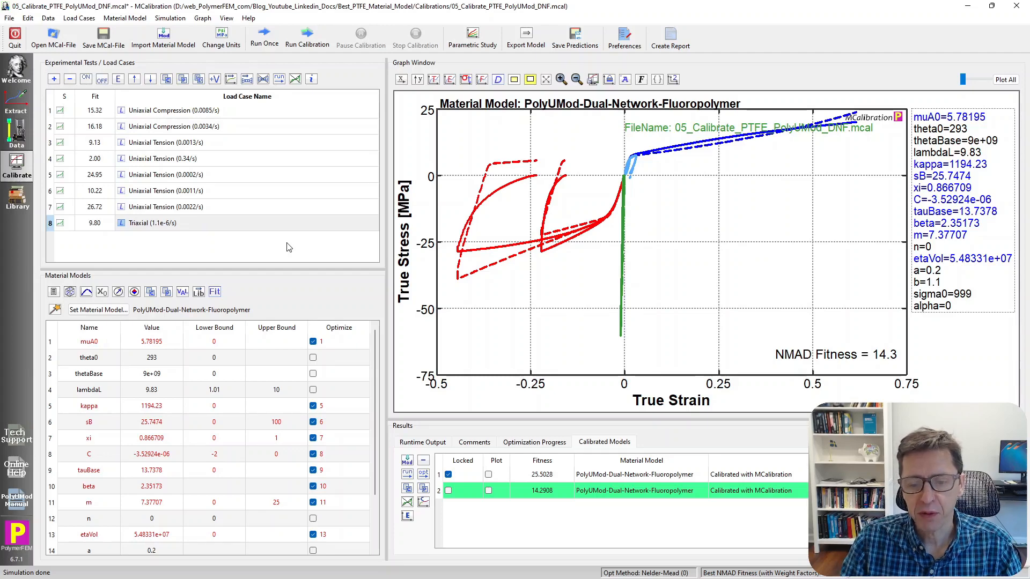
Step: Show the Runtime Output log of per-load-case NMAD, then plot only the triaxial case (NMAD 9.8)
left_click(423, 442)
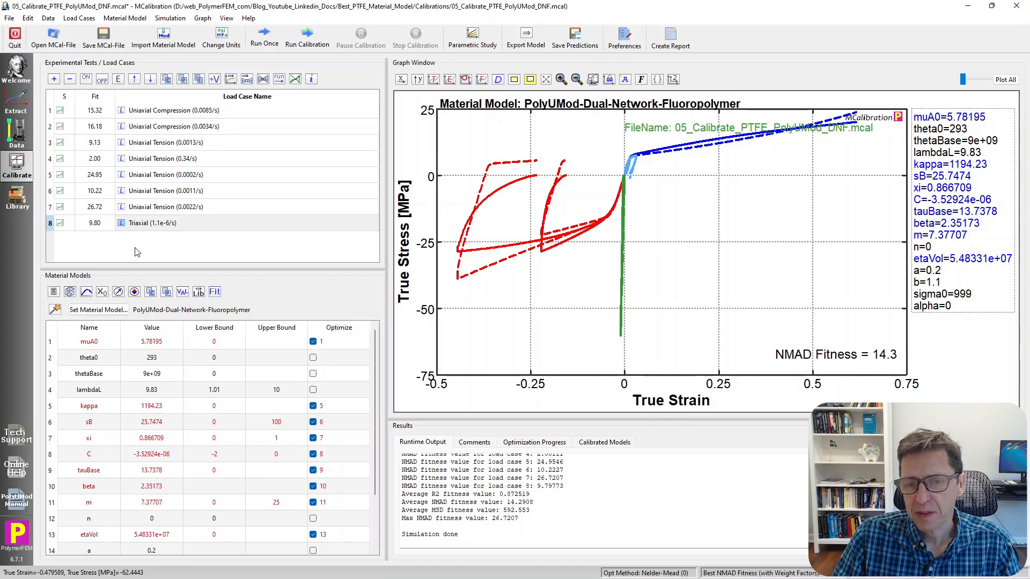
left_click(164, 207)
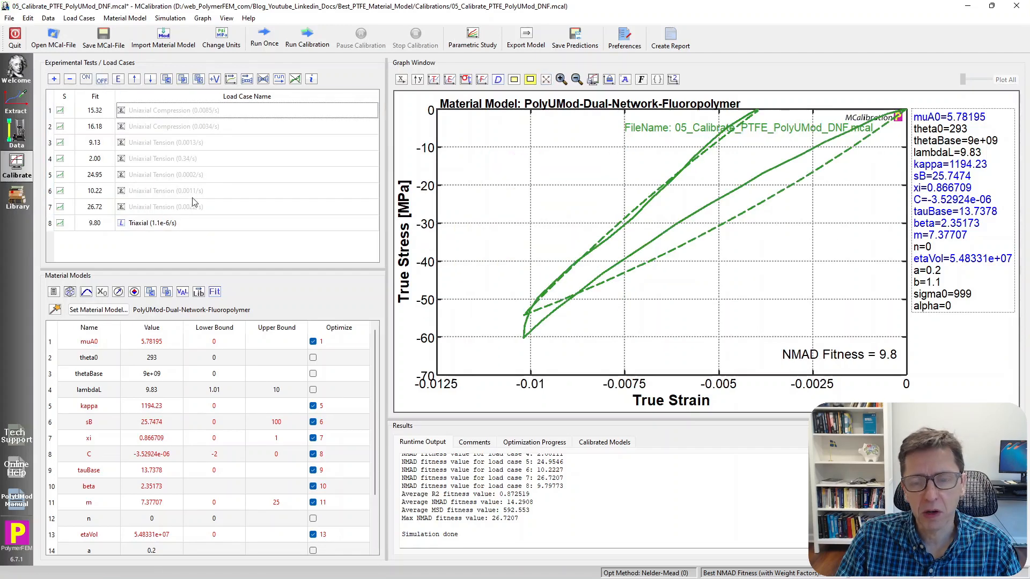
mouse_move(644, 262)
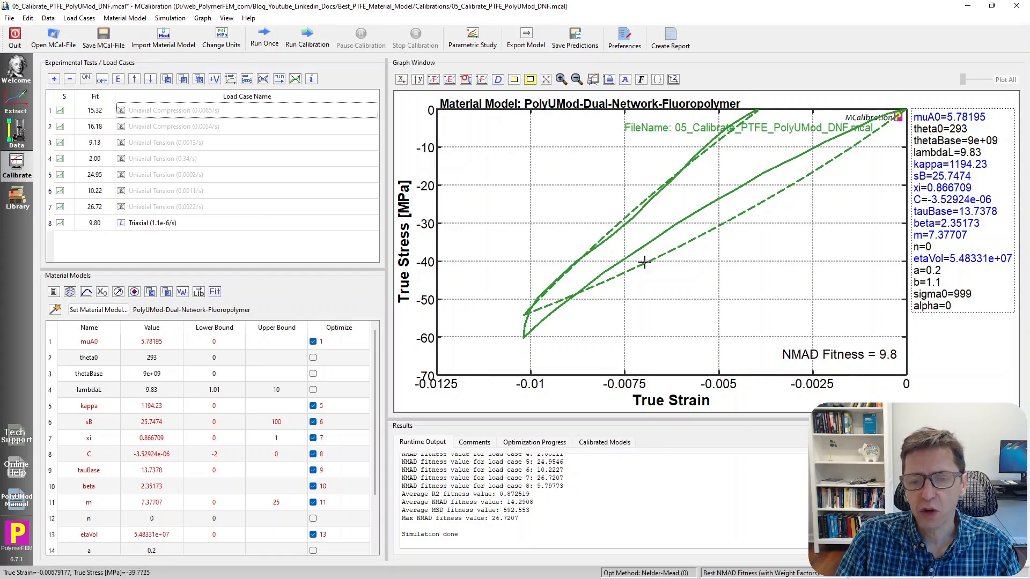
mouse_move(529, 304)
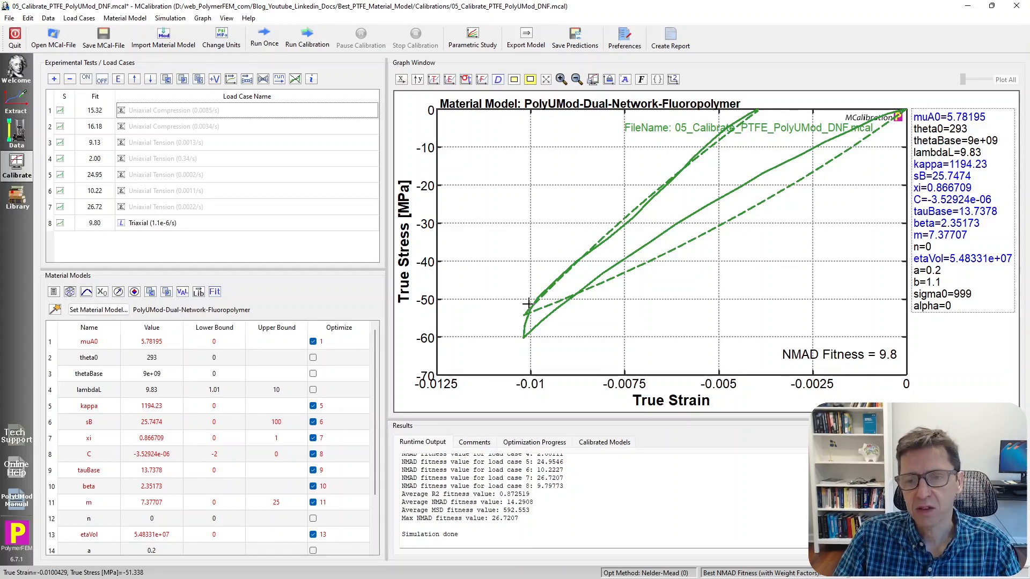
mouse_move(862, 152)
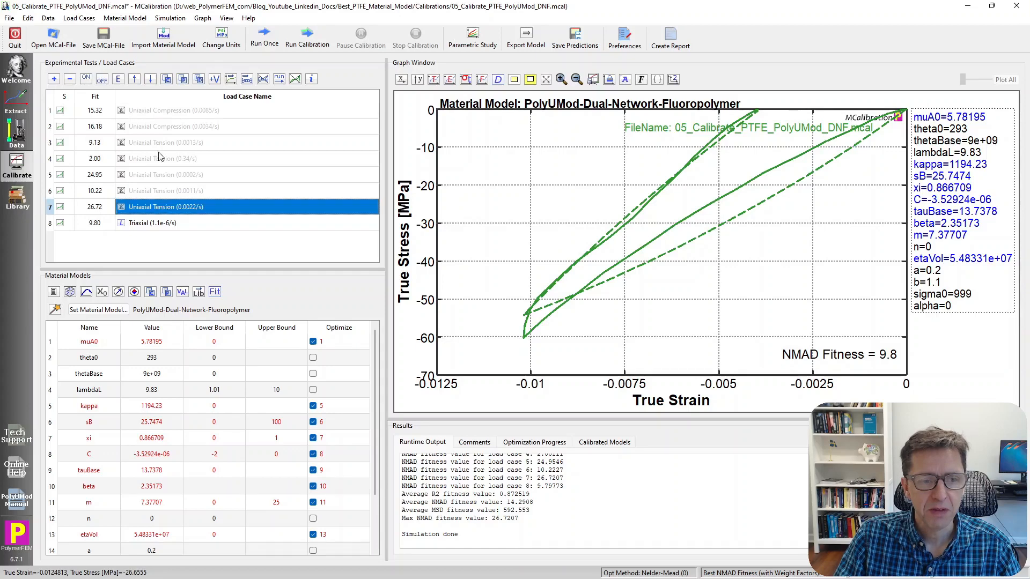
Step: Re-enable all load cases and load 06_Calibrate_PTFE_Abaqus_PRF3YP.mcal
left_click(85, 78)
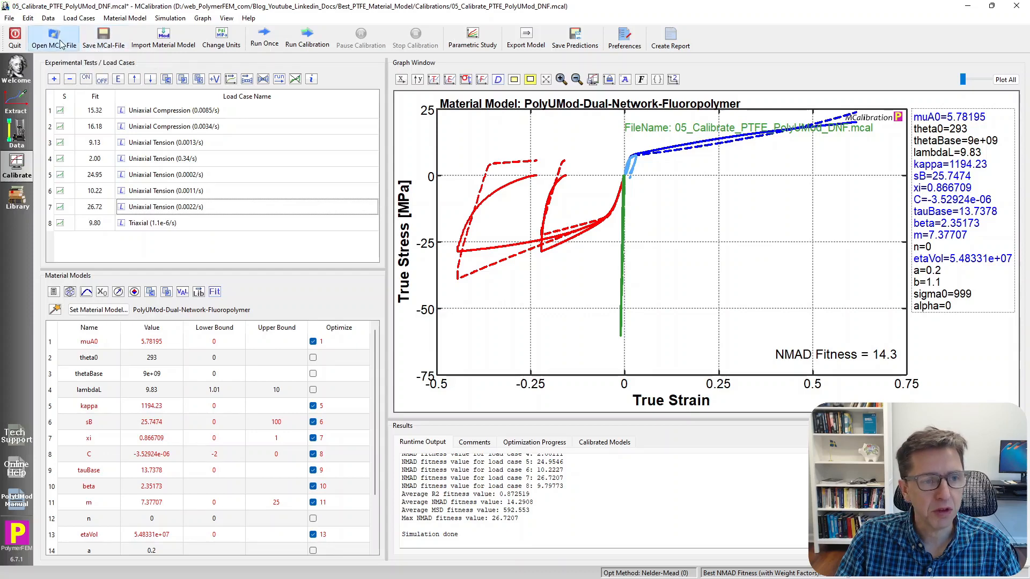
left_click(53, 39)
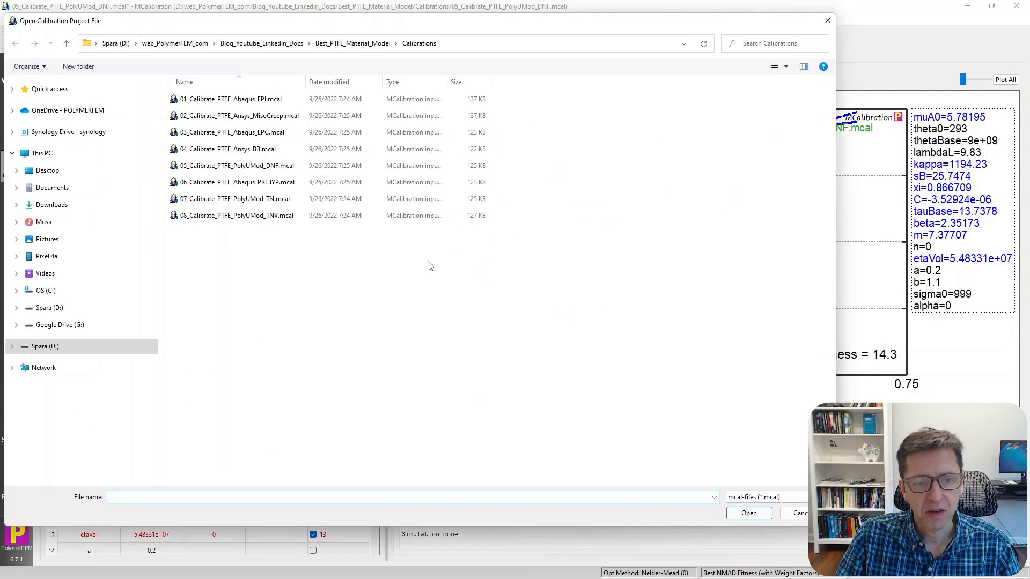
left_click(236, 182)
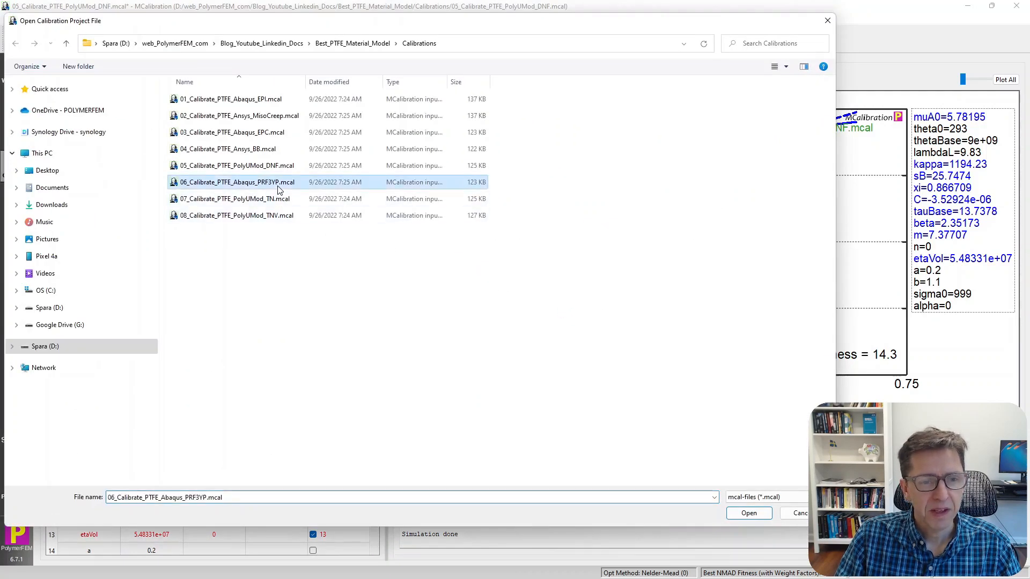
left_click(748, 513)
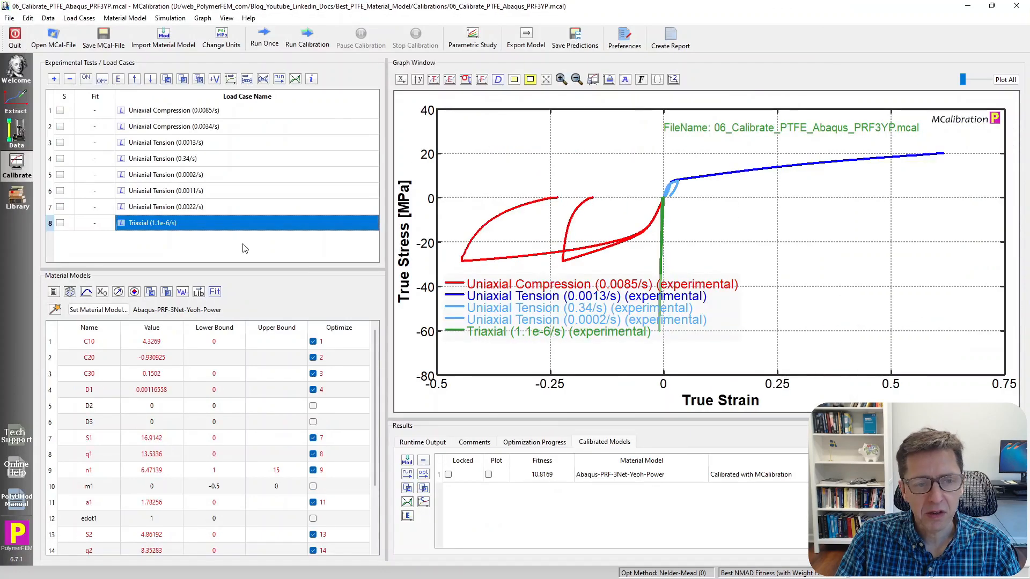
Step: Run Abaqus-PRF-3Net-Yeoh-Power on all load cases, reaching NMAD fitness 10.8
left_click(423, 442)
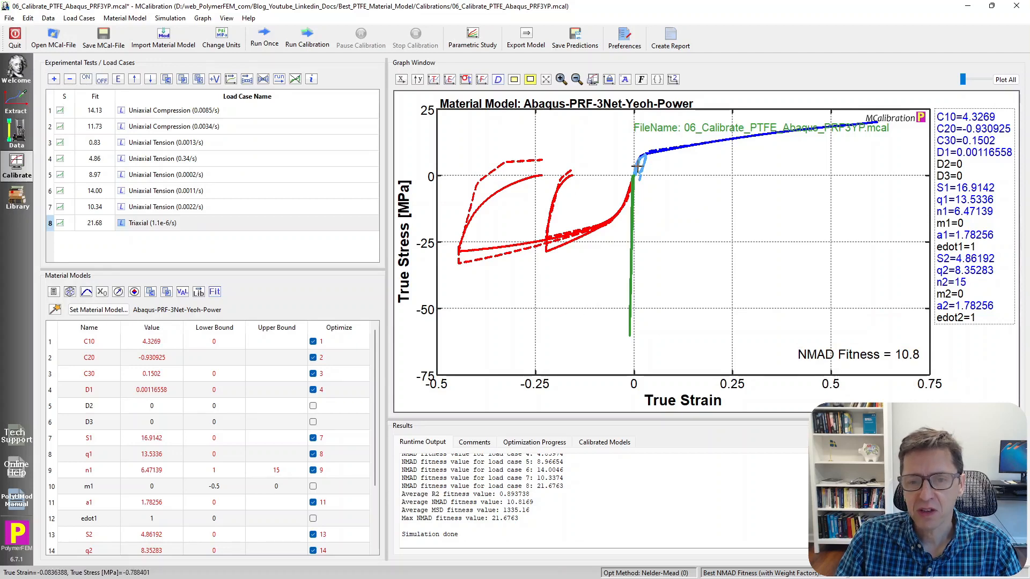
mouse_move(479, 189)
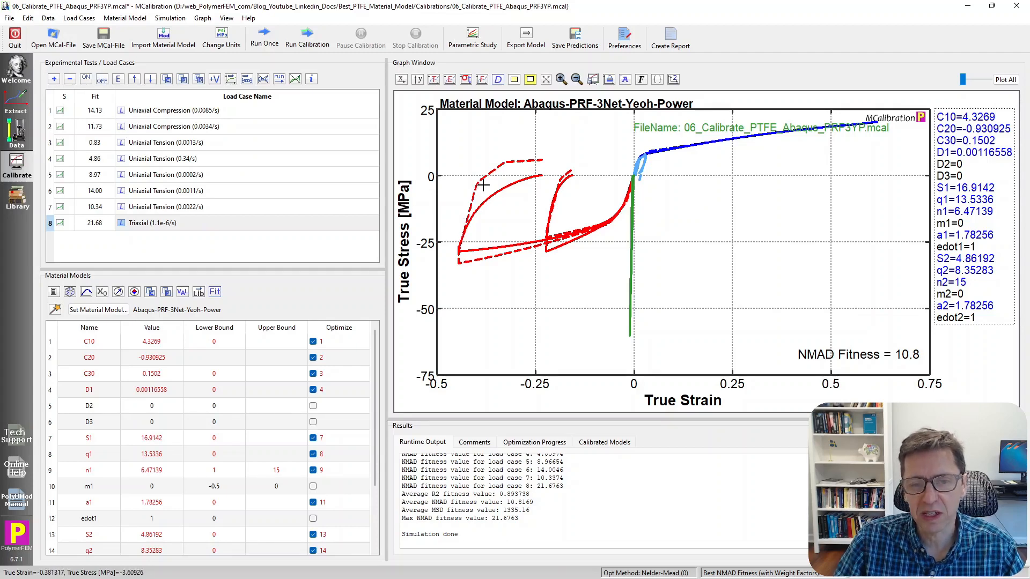
mouse_move(485, 174)
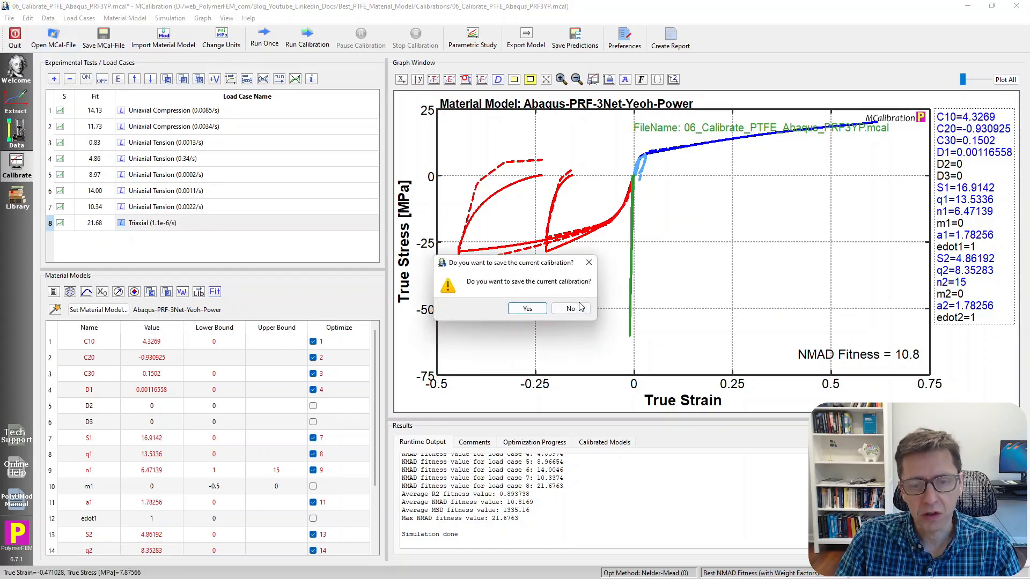
Step: Decline saving the PRF calibration so 07_Calibrate_PTFE_PolyUMod_TN.mcal can be loaded
left_click(570, 309)
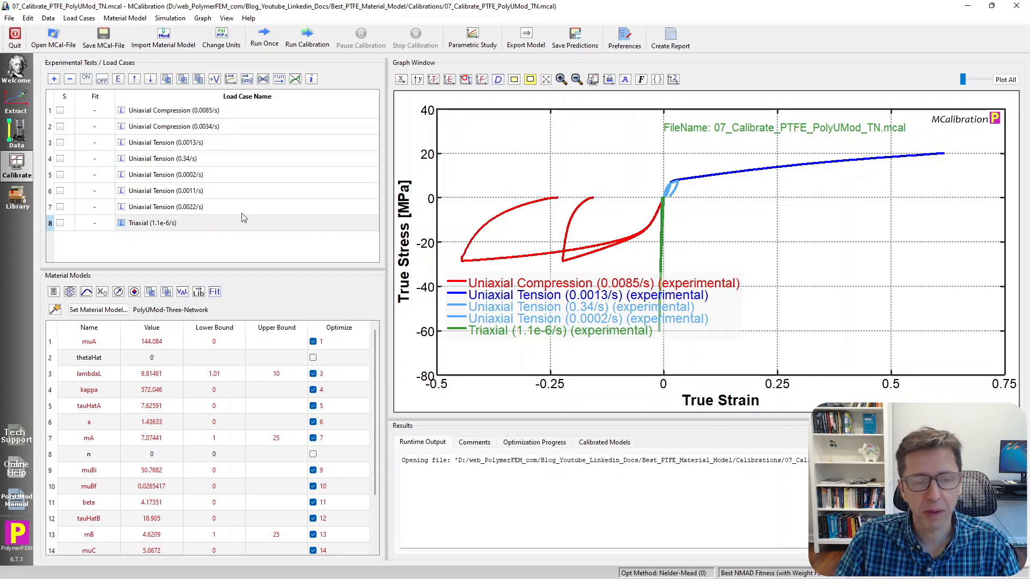
Step: Run the Three-Network model once against all load cases, reaching NMAD fitness 10.2
left_click(264, 38)
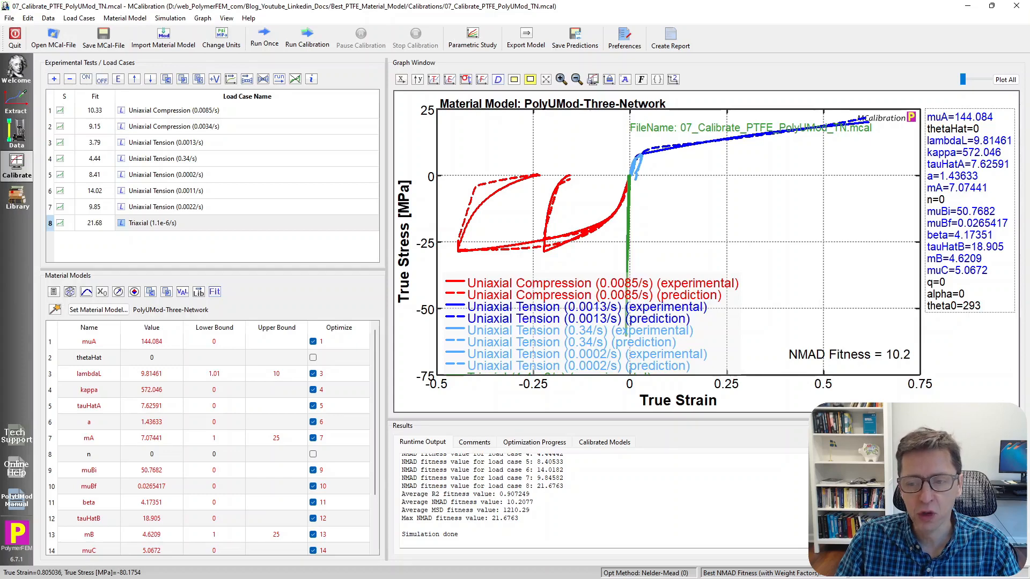
mouse_move(539, 312)
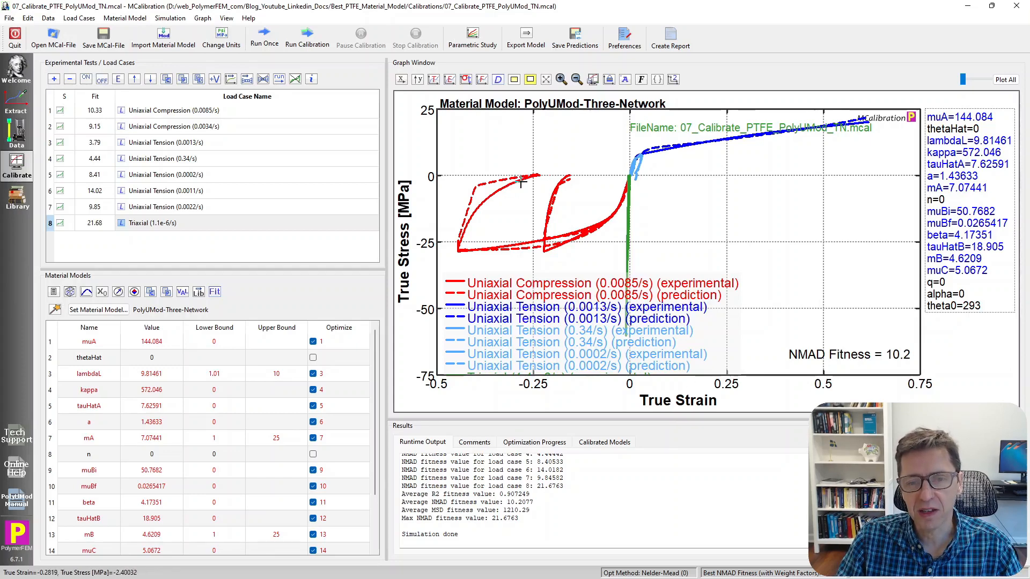
mouse_move(545, 180)
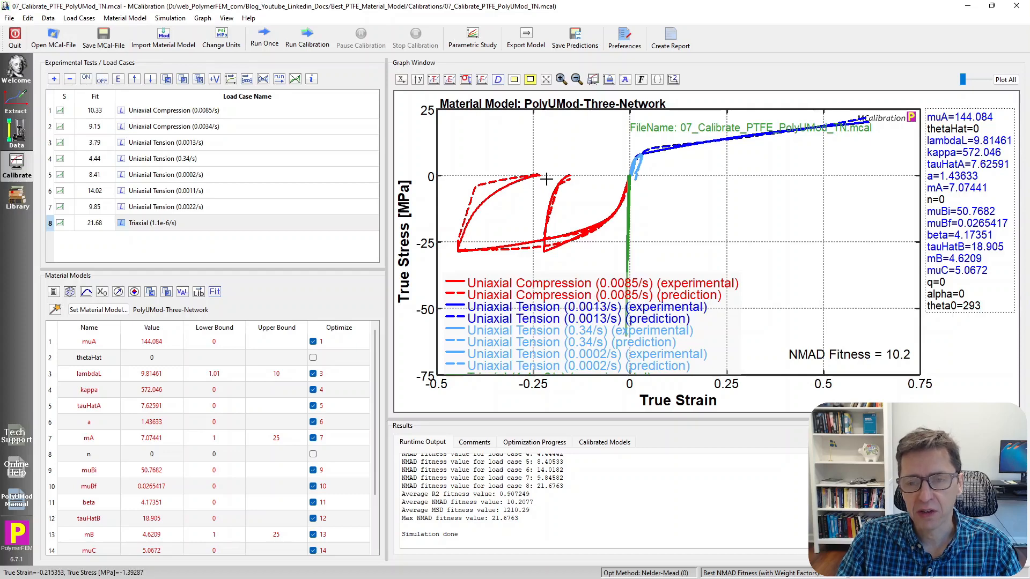
mouse_move(502, 197)
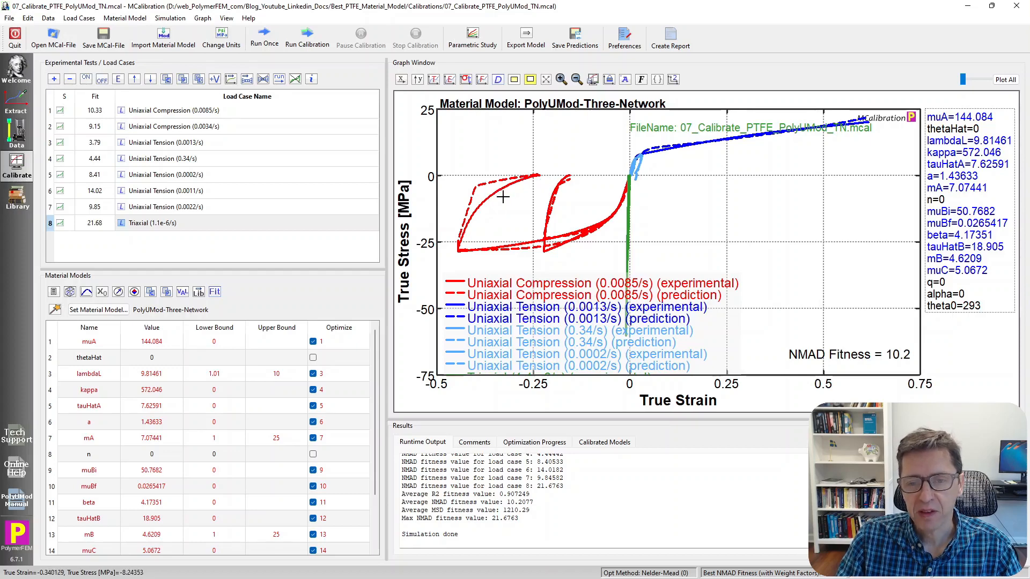
mouse_move(486, 174)
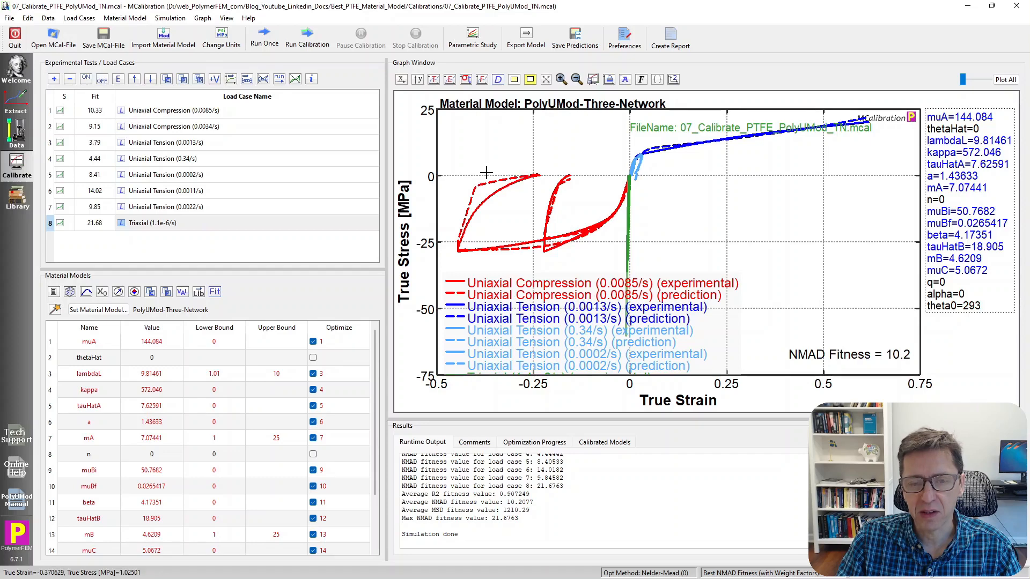
mouse_move(492, 183)
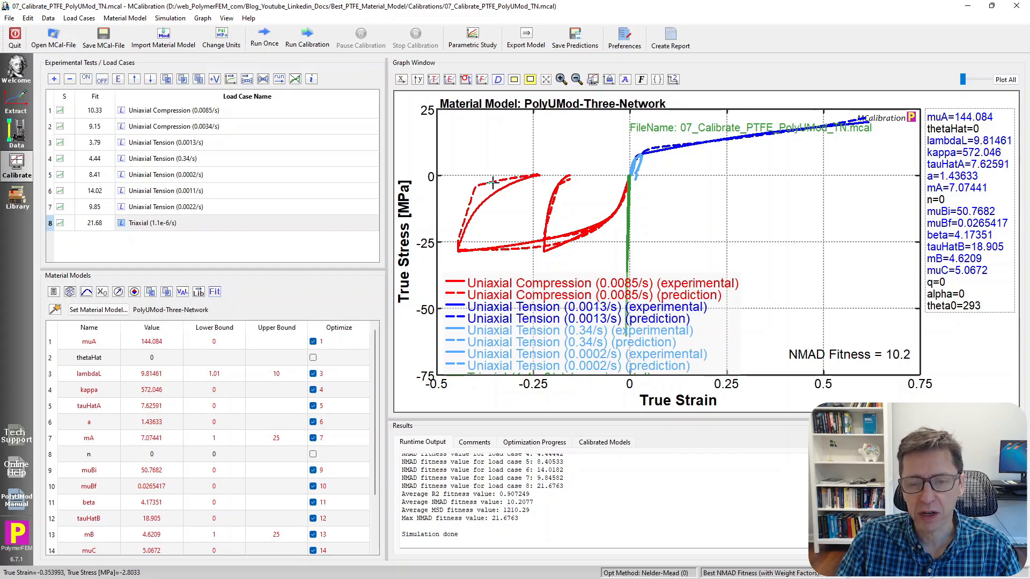
mouse_move(703, 210)
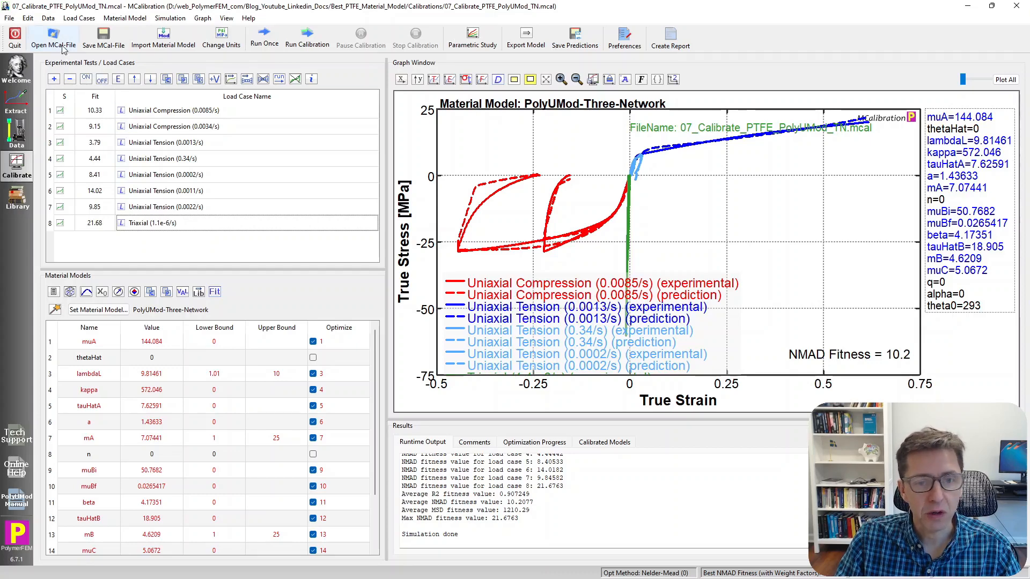
Step: Load 08_Calibrate_PTFE_PolyUMod_TNV.mcal from the calibration file list
left_click(53, 34)
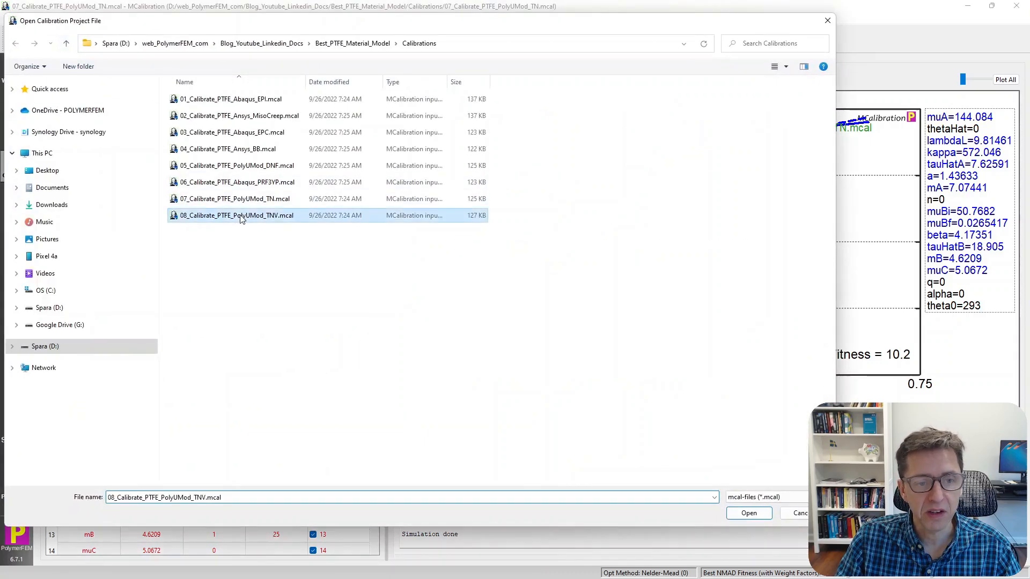
left_click(748, 513)
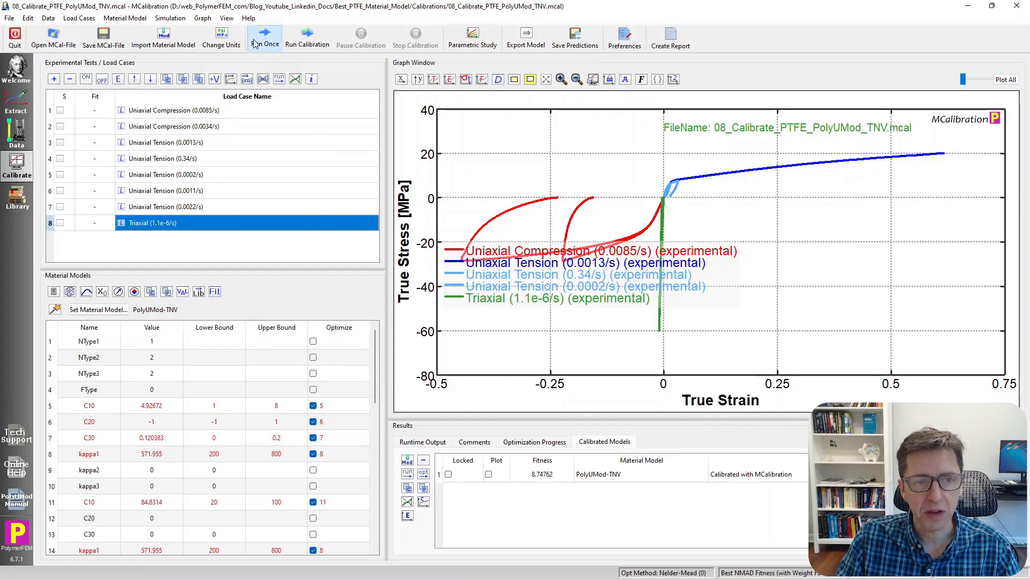
Step: Run the PolyUMod-TNV model once on all load cases and zoom the graph, reaching NMAD 8.75
left_click(308, 38)
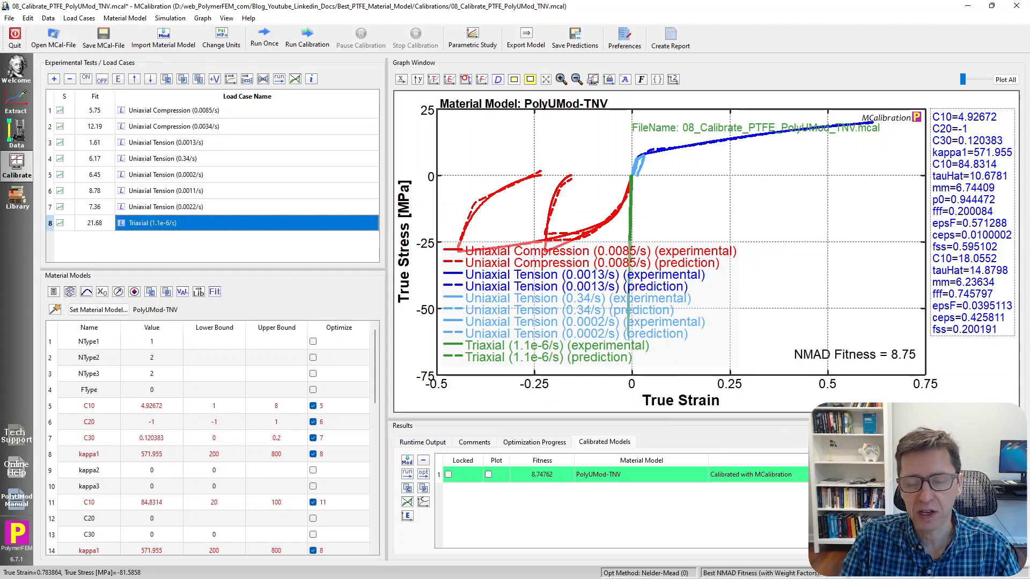
left_click_drag(443, 240, 739, 368)
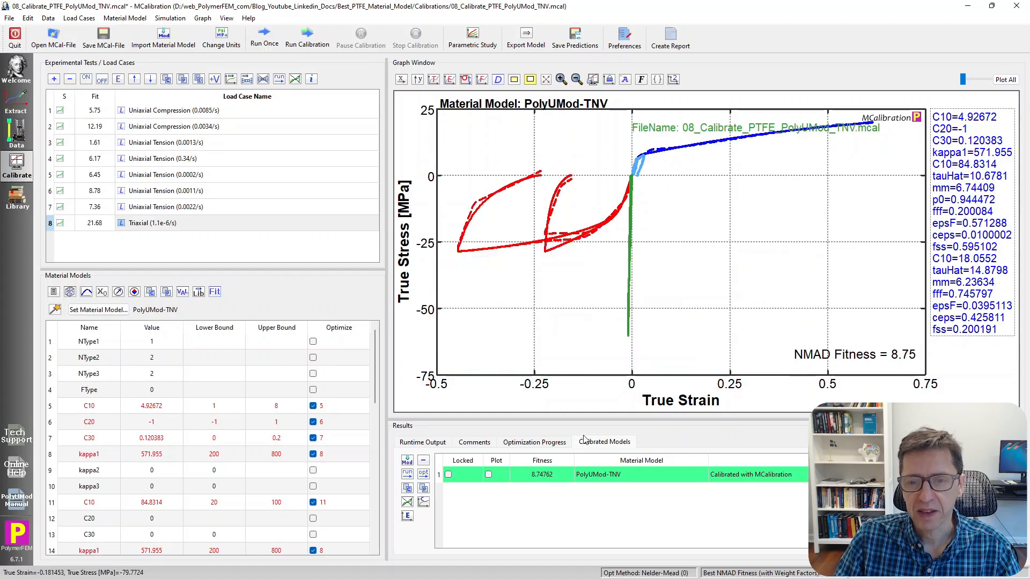
mouse_move(797, 525)
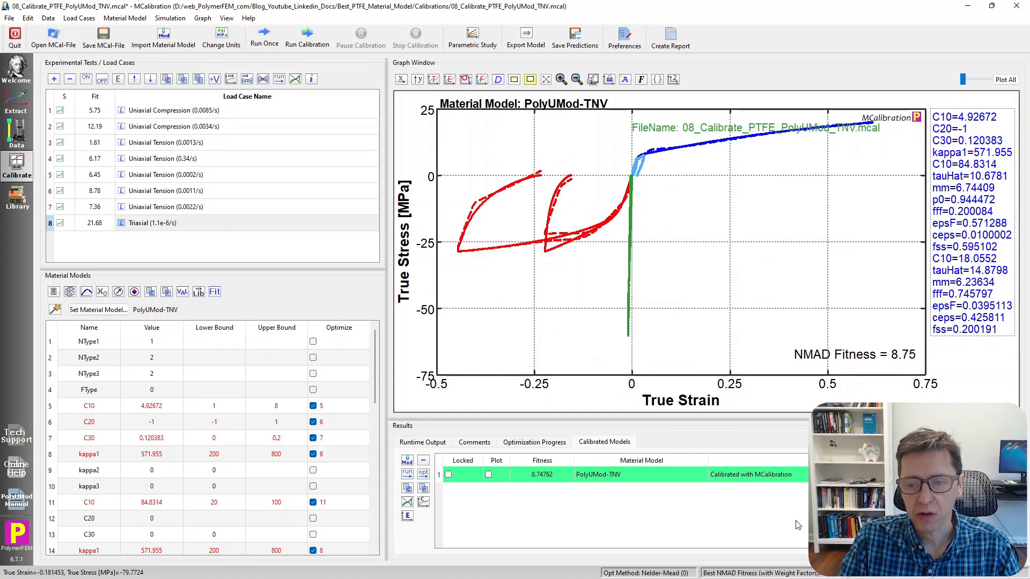
mouse_move(762, 512)
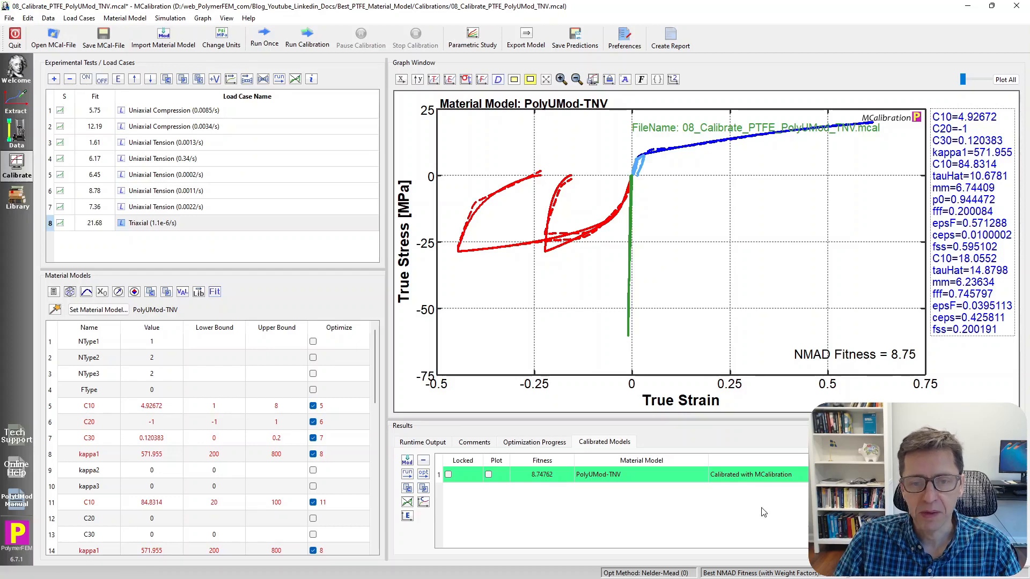
mouse_move(233, 259)
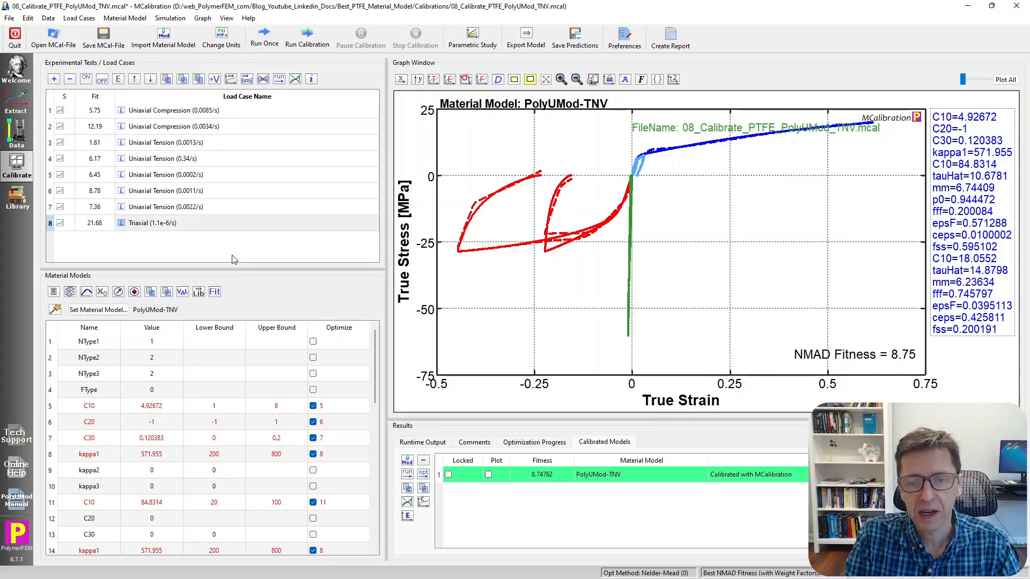